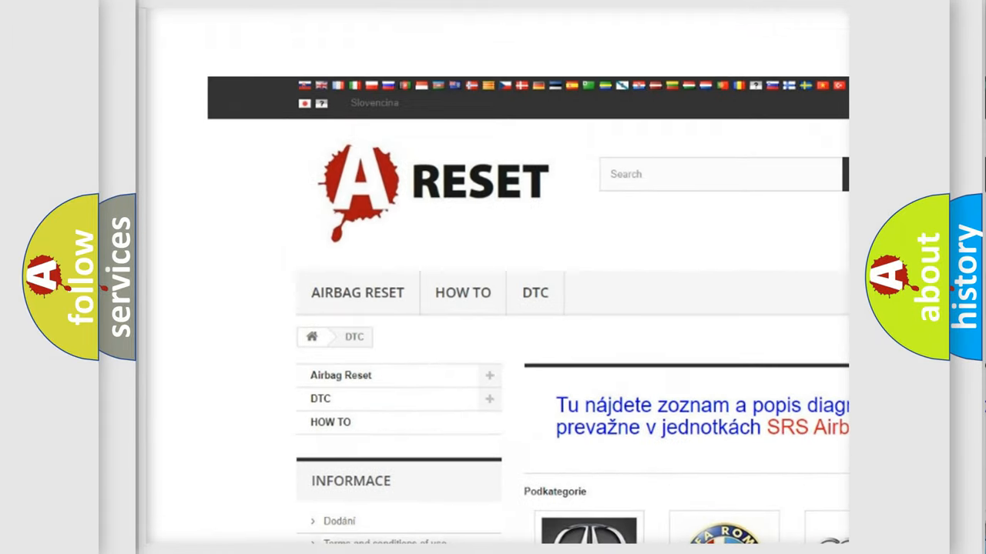
Open the ALFA ROMEO DTC tile and scroll through its B-, C- and P-series airbag fault codes
{"action": "scroll", "scroll_direction": "down", "scroll_amount": 3}
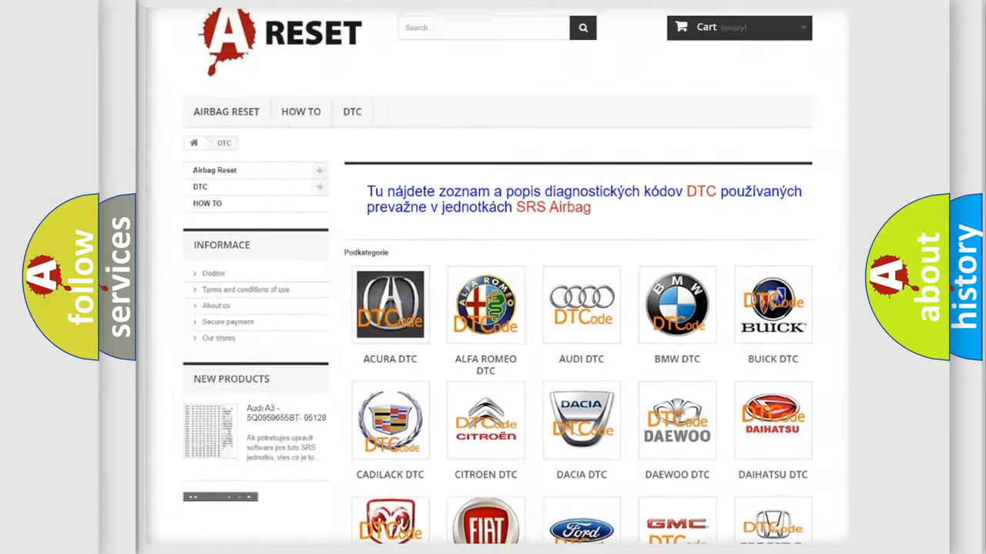
{"action": "scroll", "scroll_direction": "up", "scroll_amount": 3}
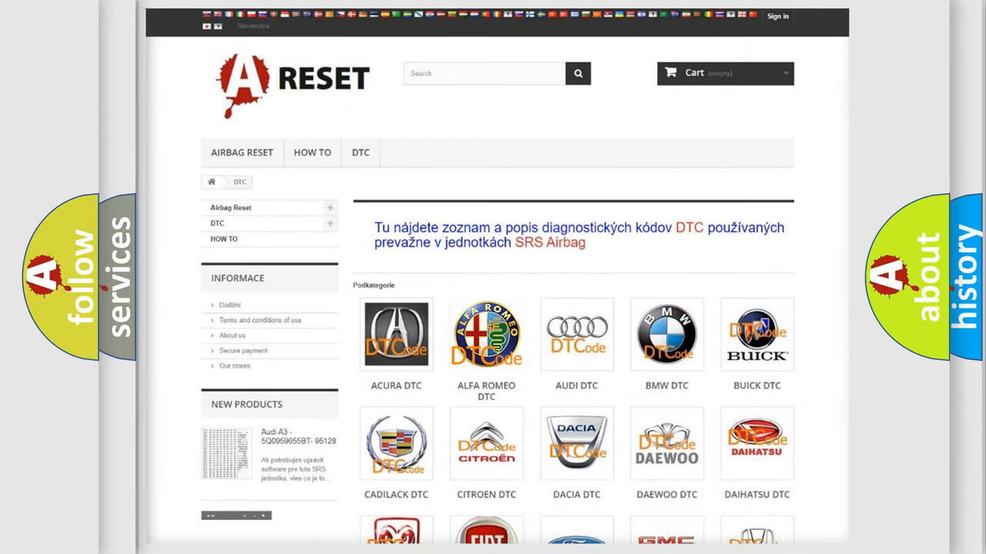
{"action": "left_click", "coordinate": [487, 334]}
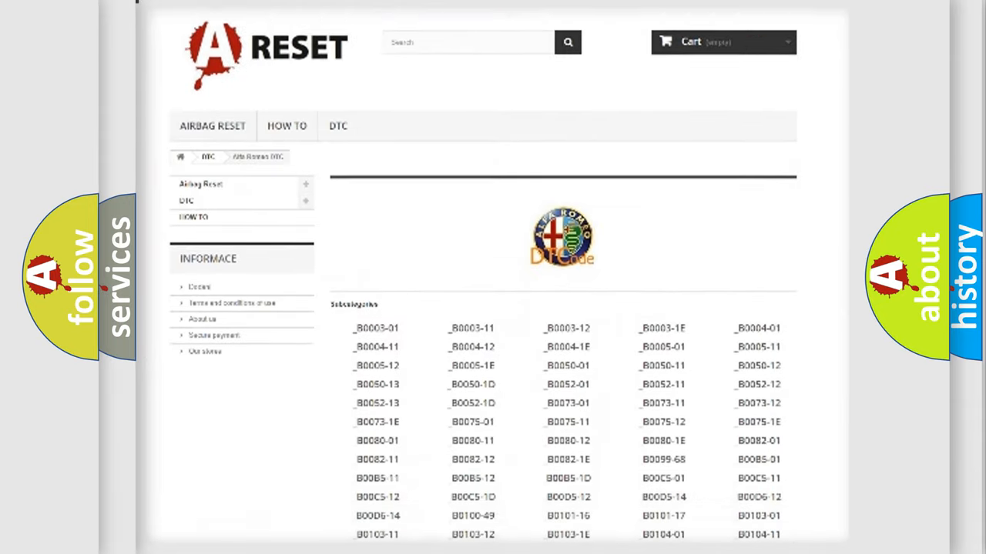
{"action": "scroll", "scroll_direction": "down", "scroll_amount": 3}
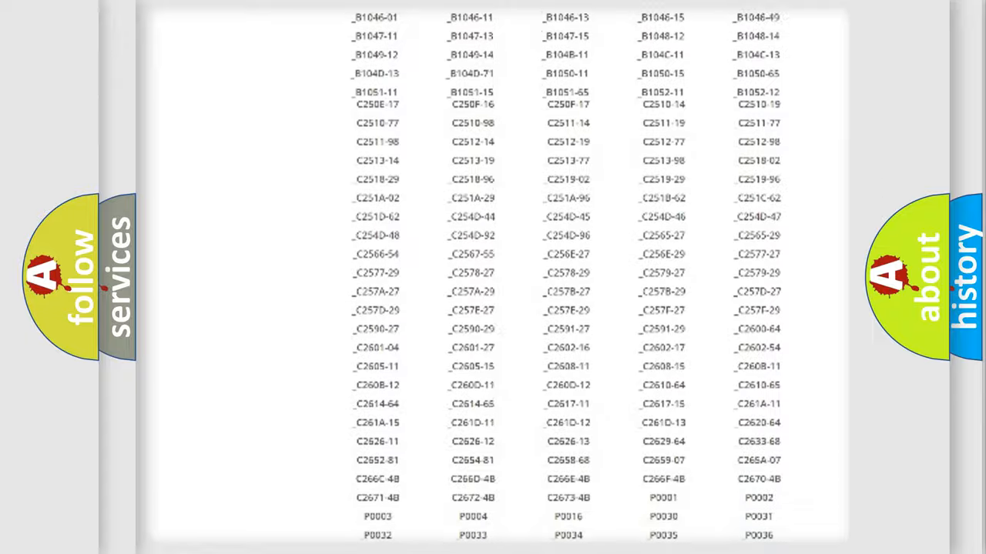
{"action": "scroll", "scroll_direction": "up", "scroll_amount": 3}
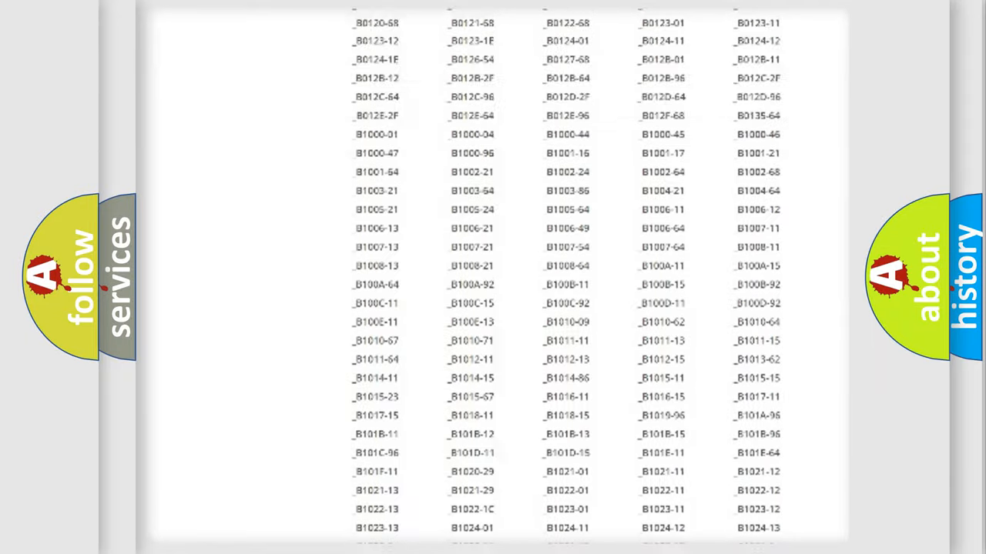
{"action": "scroll", "scroll_direction": "up", "scroll_amount": 3}
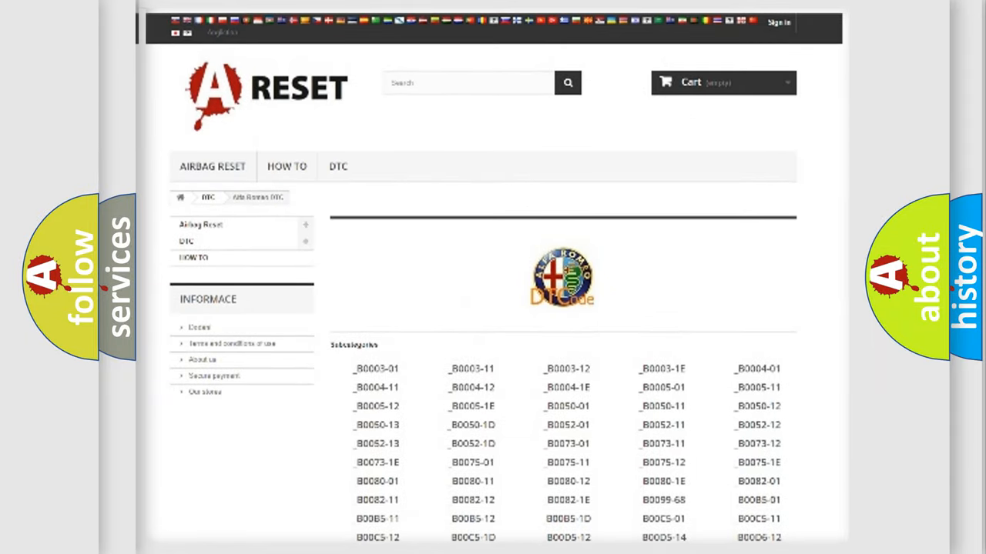